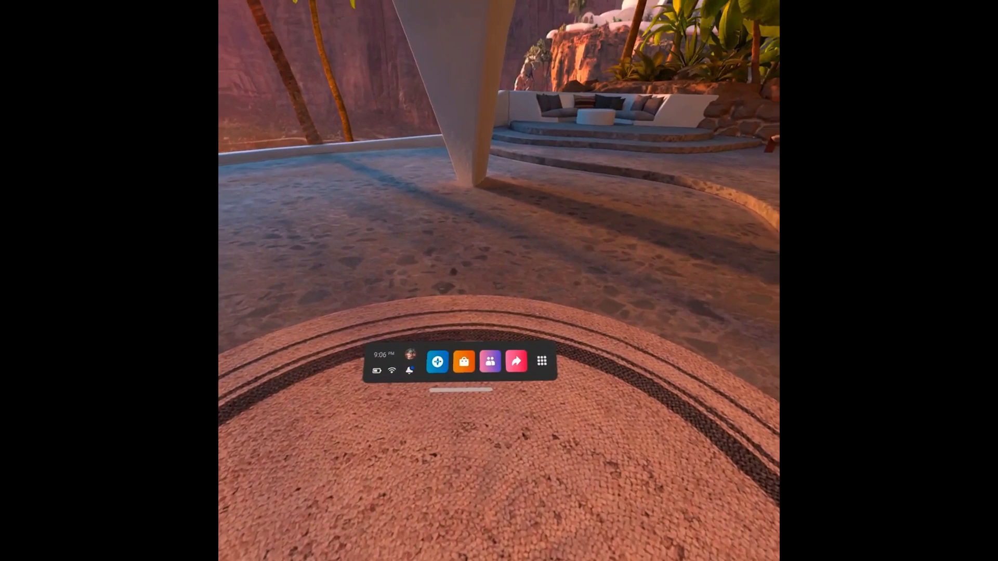
Step: Open the Apps library from the universal menu's Apps grid icon
click(542, 362)
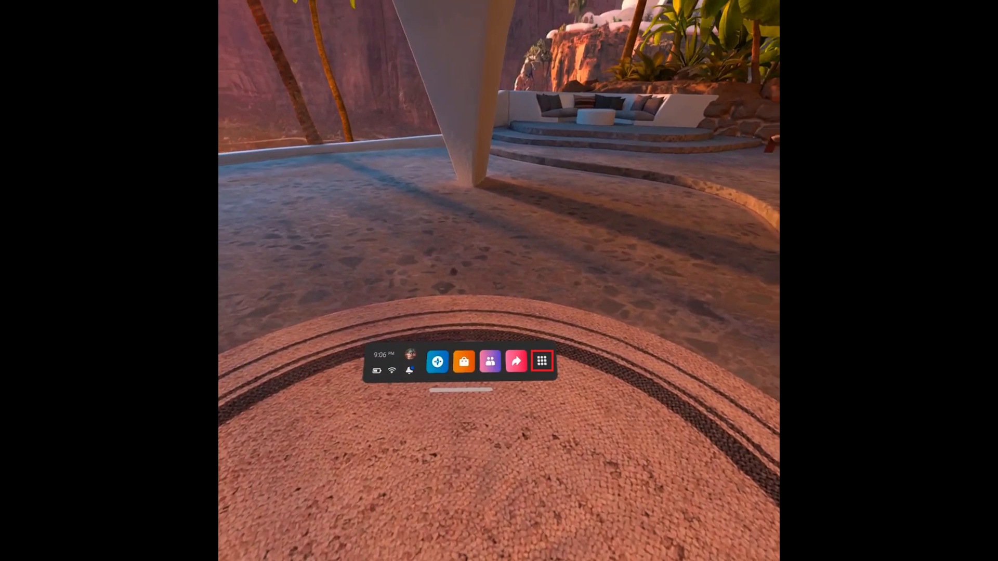
click(541, 362)
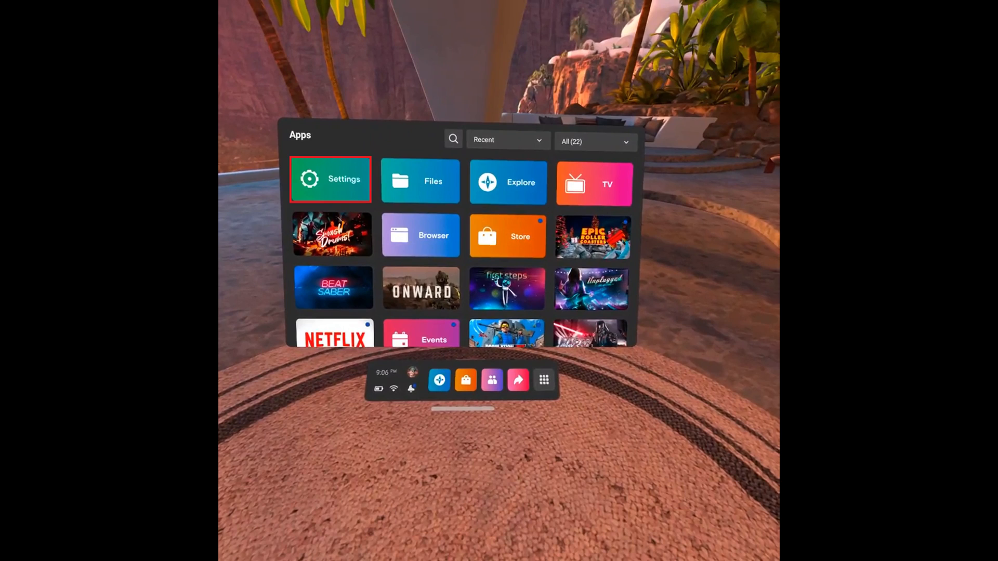
Step: Go to Settings and open the Hands and Controllers category
click(331, 179)
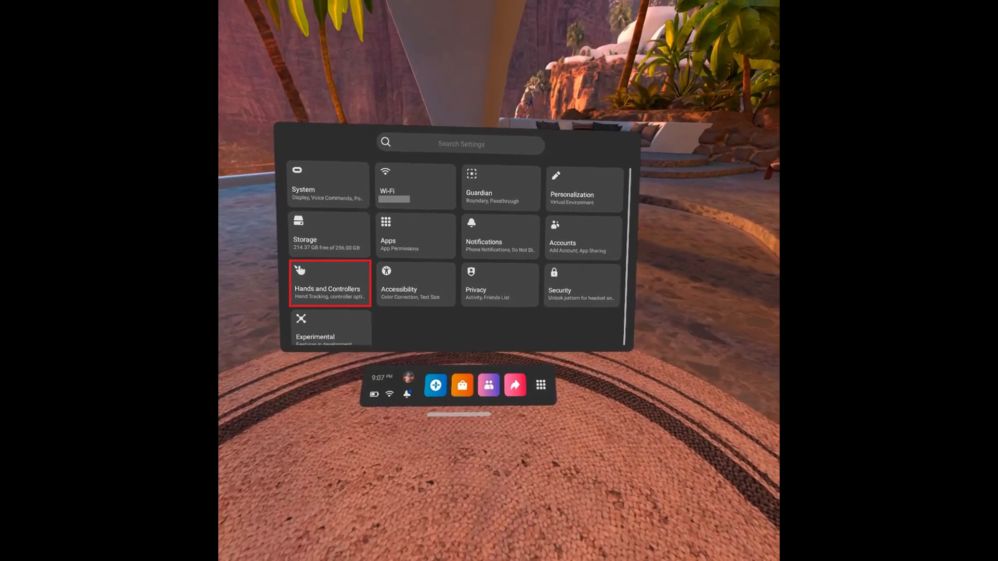
click(328, 285)
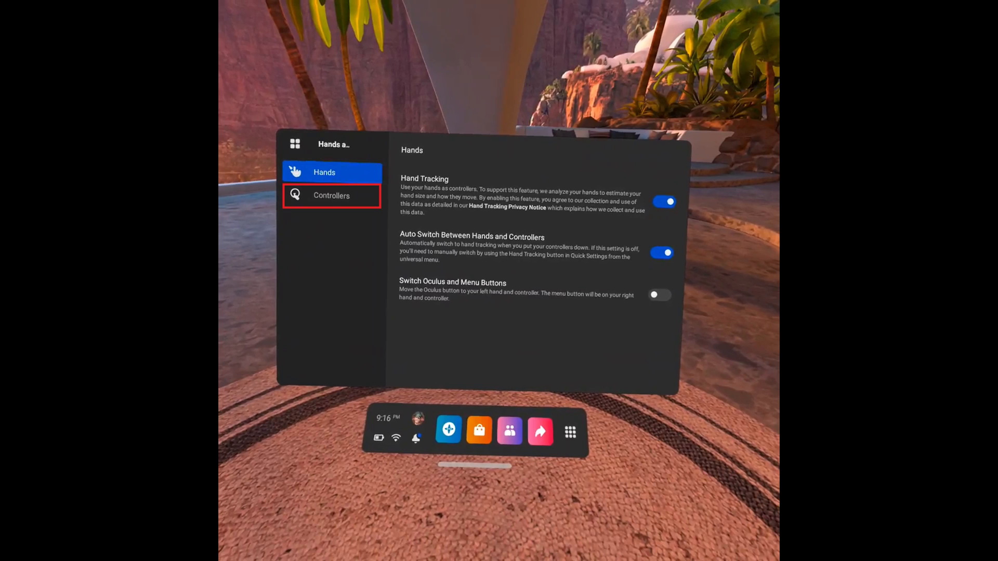
Step: On the Controllers tab, drag Vibration Intensity from High down to nearly Low
click(332, 195)
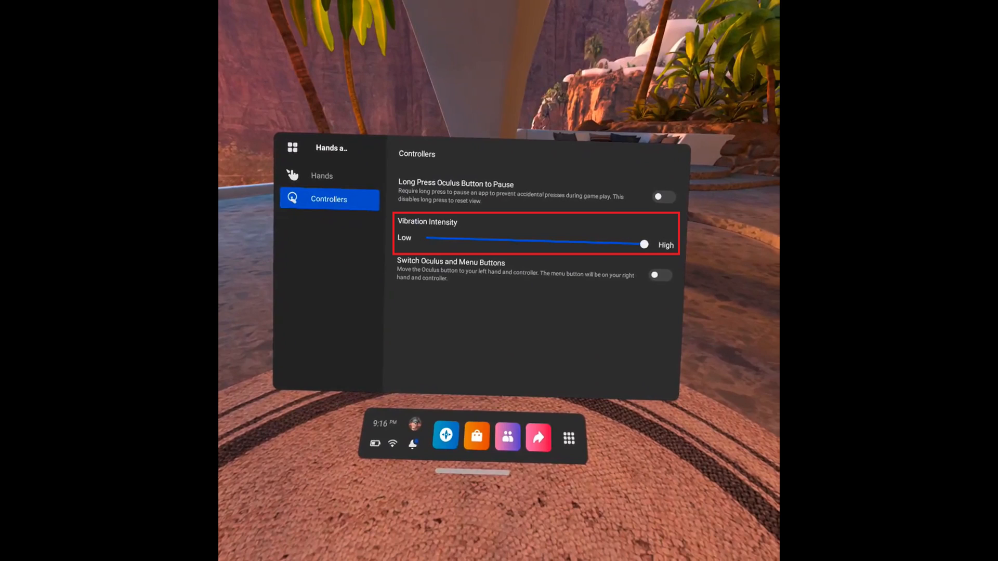
drag(644, 244, 529, 240)
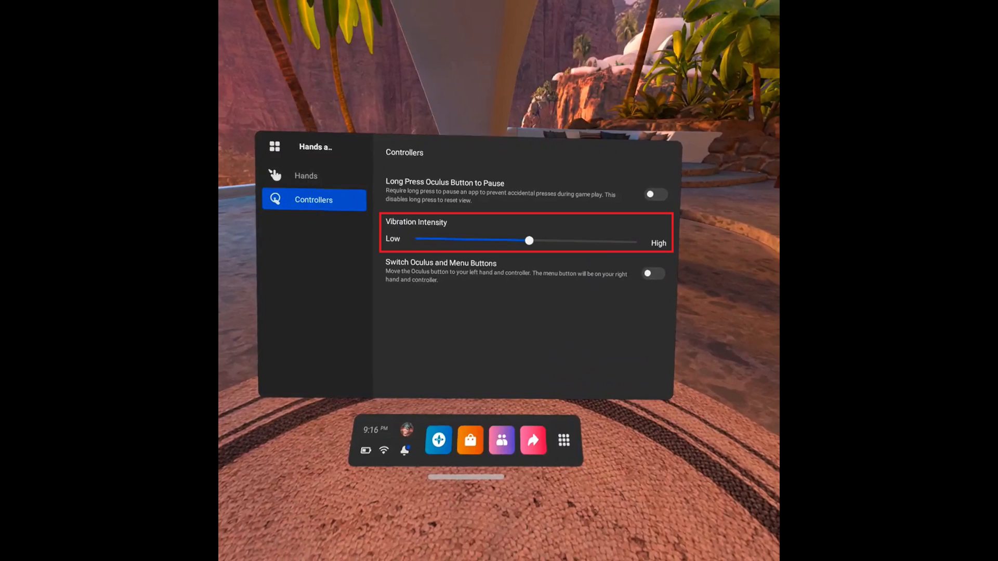
drag(529, 240, 449, 247)
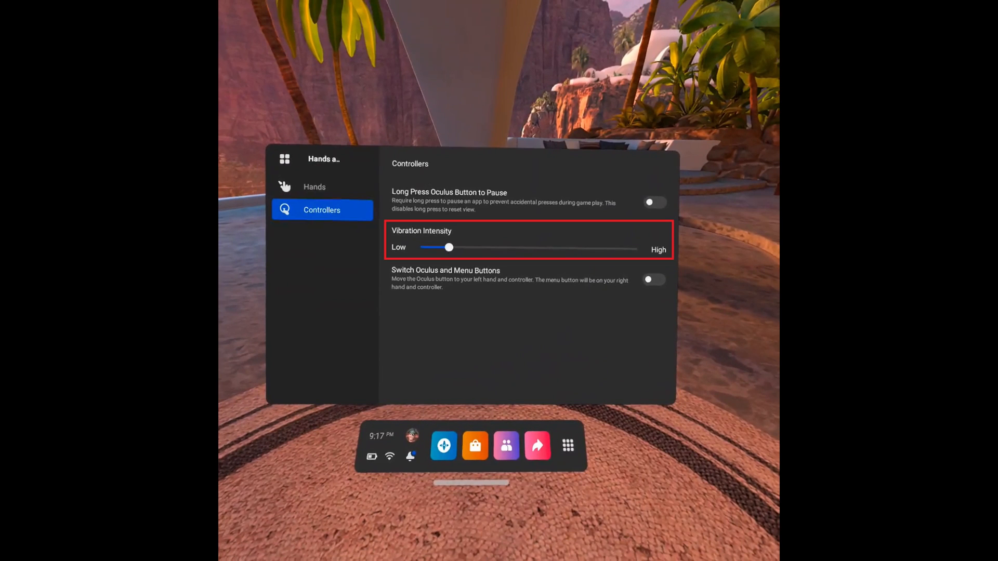